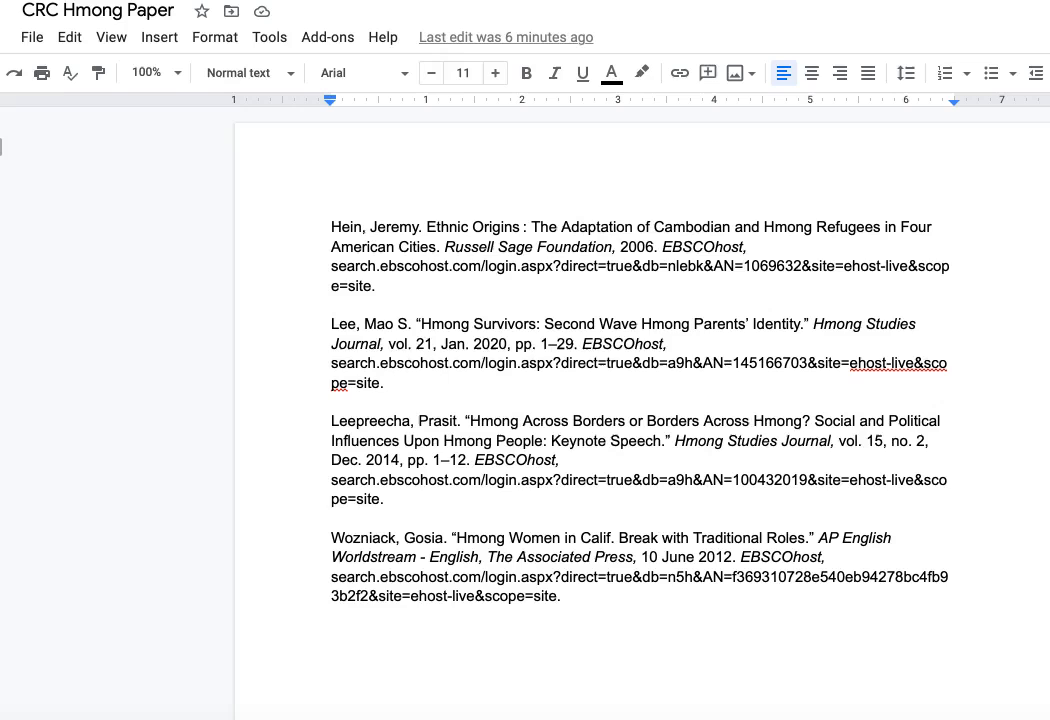
{"action": "mouse_move", "coordinate": [924, 164]}
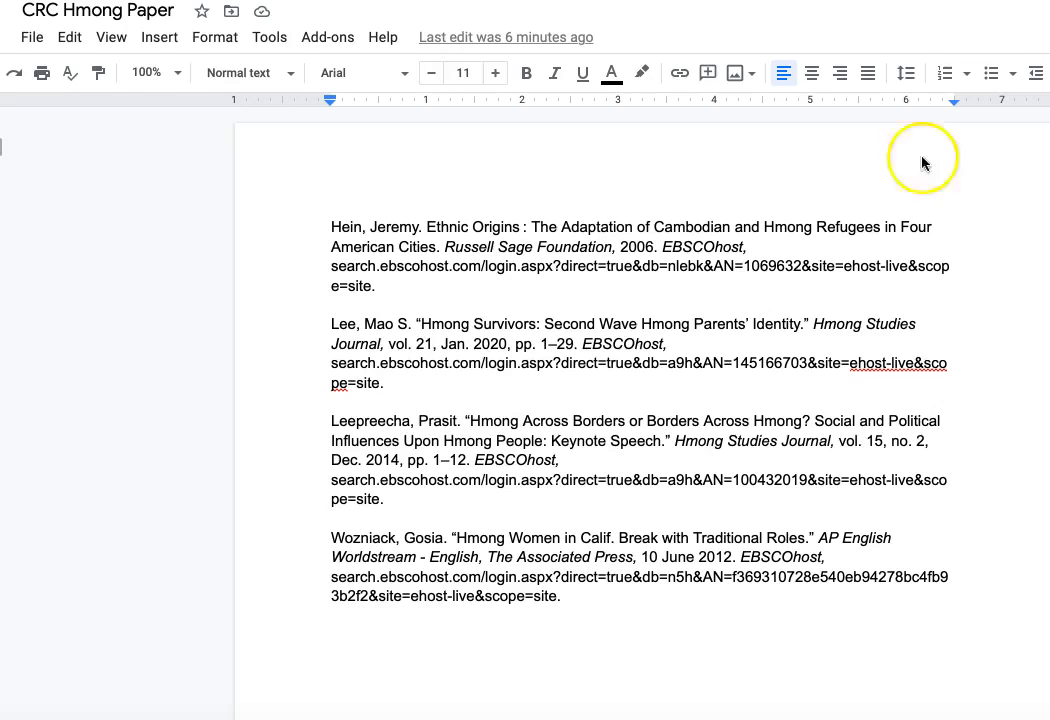
{"action": "mouse_move", "coordinate": [68, 36]}
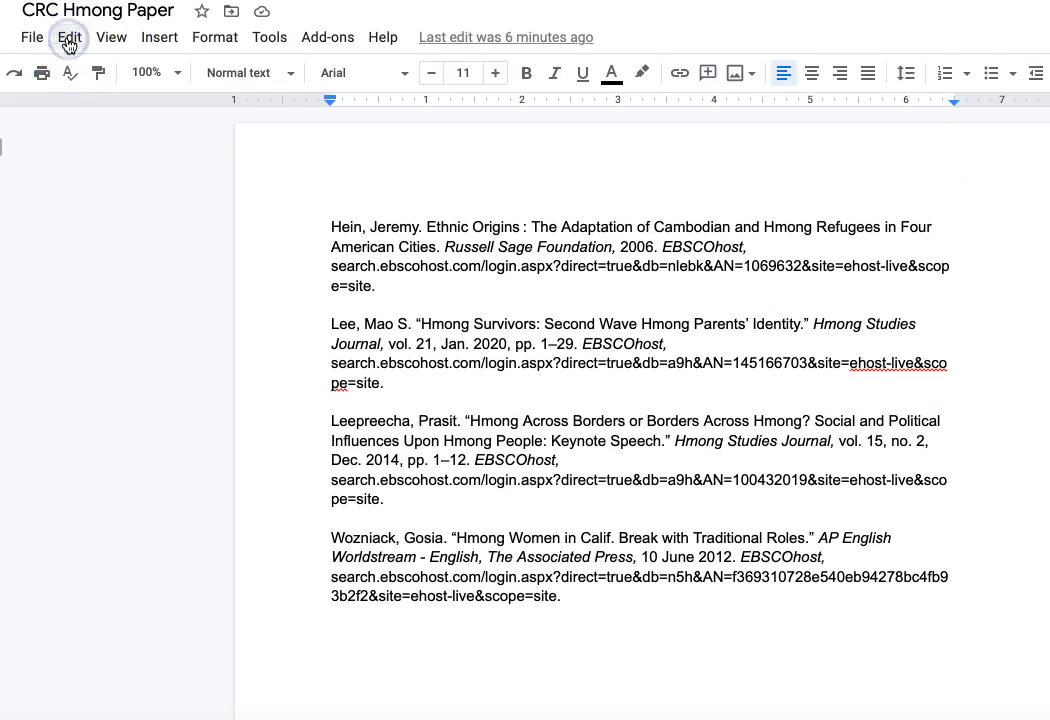
Select the entire works cited list via Edit > Select all
{"action": "left_click", "coordinate": [68, 36]}
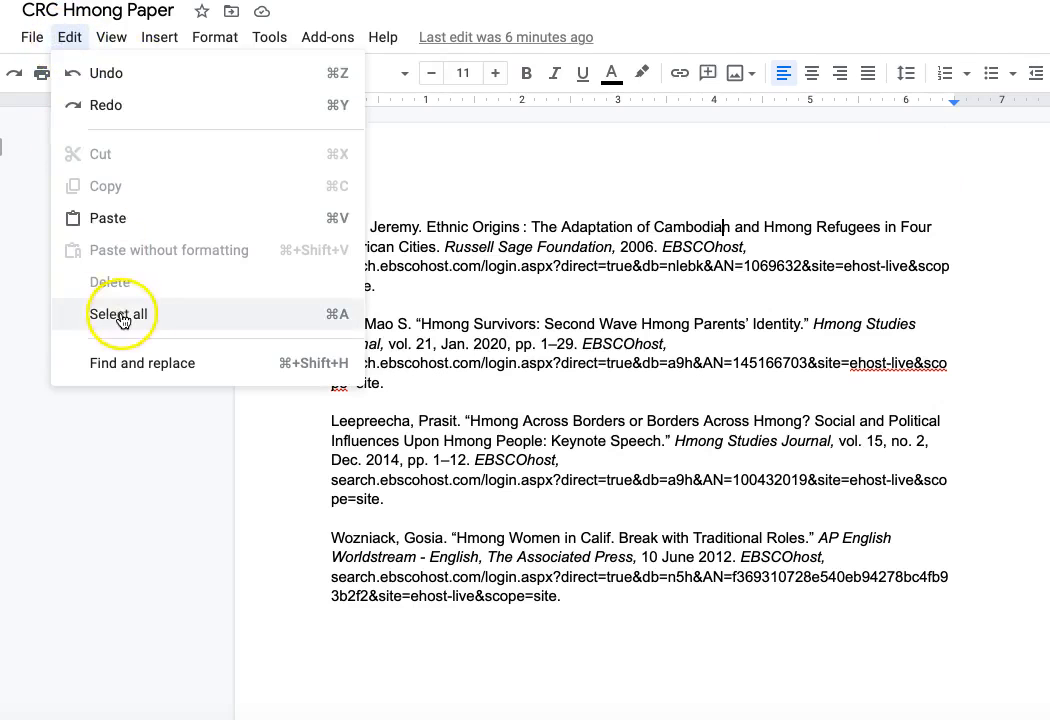
{"action": "left_click", "coordinate": [120, 312]}
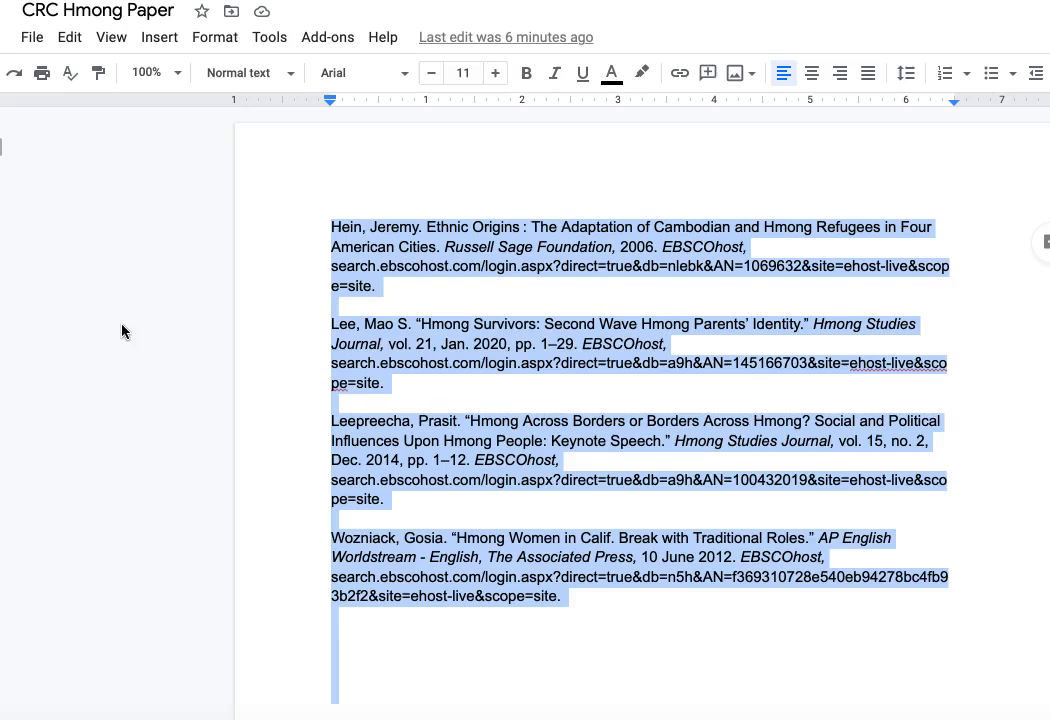
Reveal the Align & indent choices under the Format menu
{"action": "left_click", "coordinate": [214, 36]}
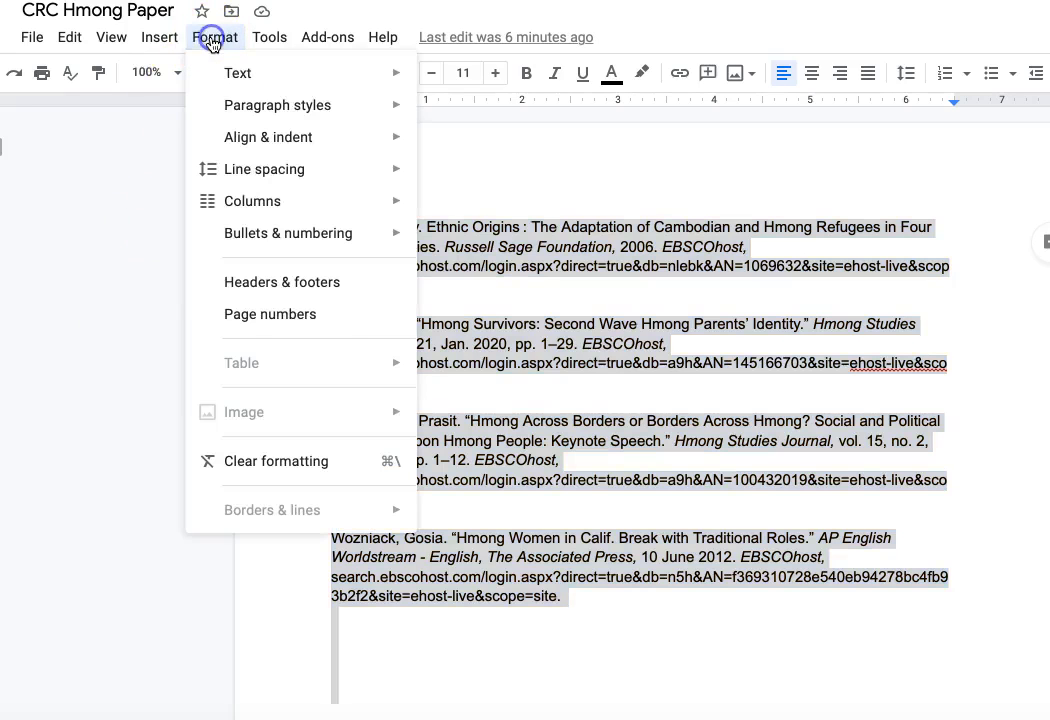
{"action": "mouse_move", "coordinate": [268, 136]}
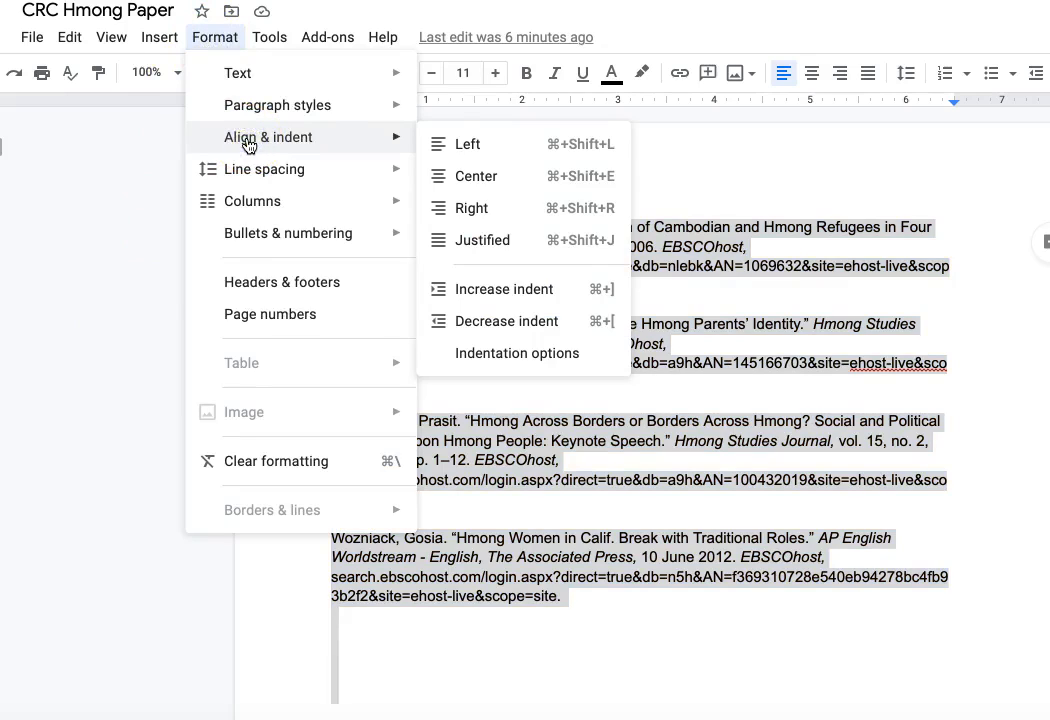
{"action": "mouse_move", "coordinate": [516, 352]}
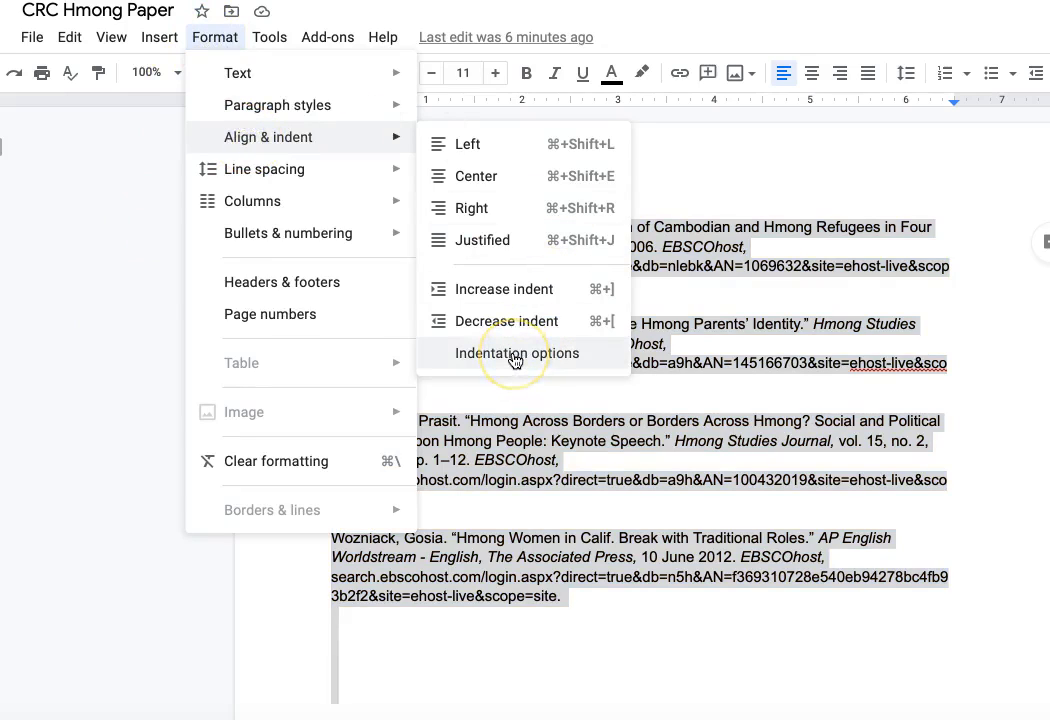
Apply a 0.5 inch Hanging special indent to all entries via Indentation options
{"action": "left_click", "coordinate": [516, 352]}
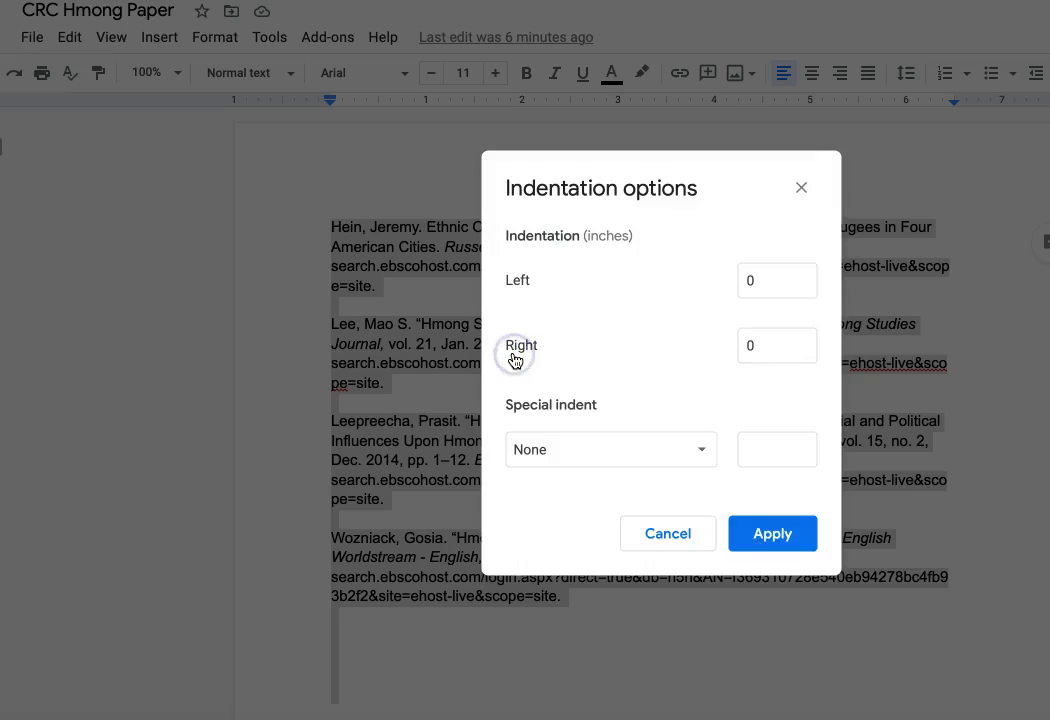
{"action": "mouse_move", "coordinate": [628, 400]}
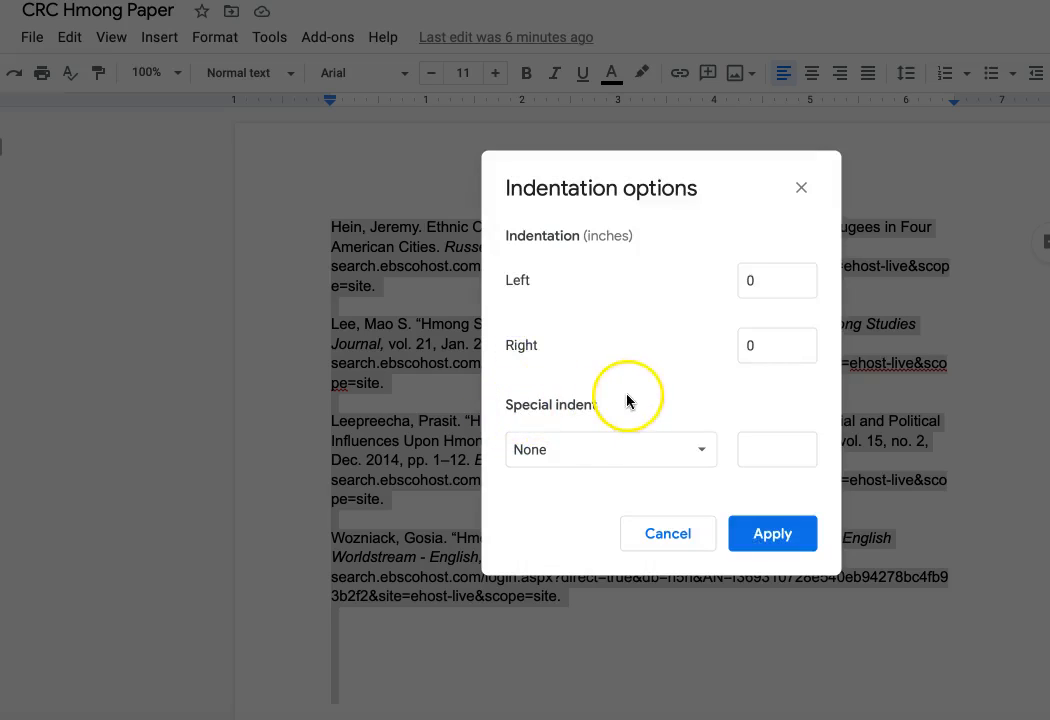
{"action": "left_click", "coordinate": [610, 448]}
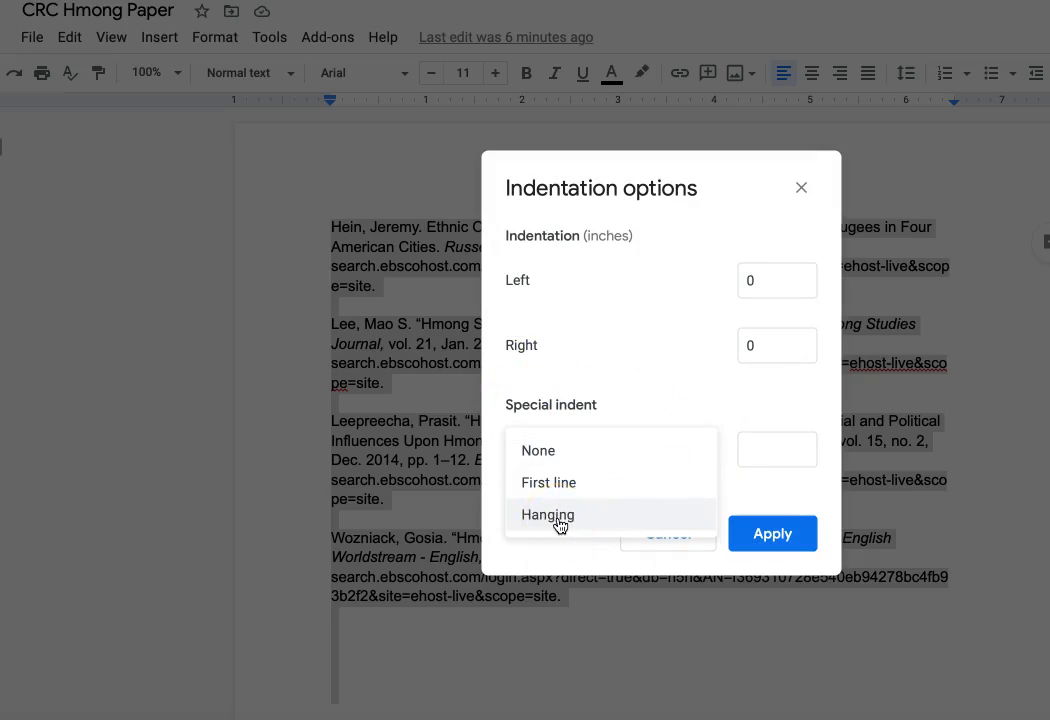
{"action": "left_click", "coordinate": [548, 514]}
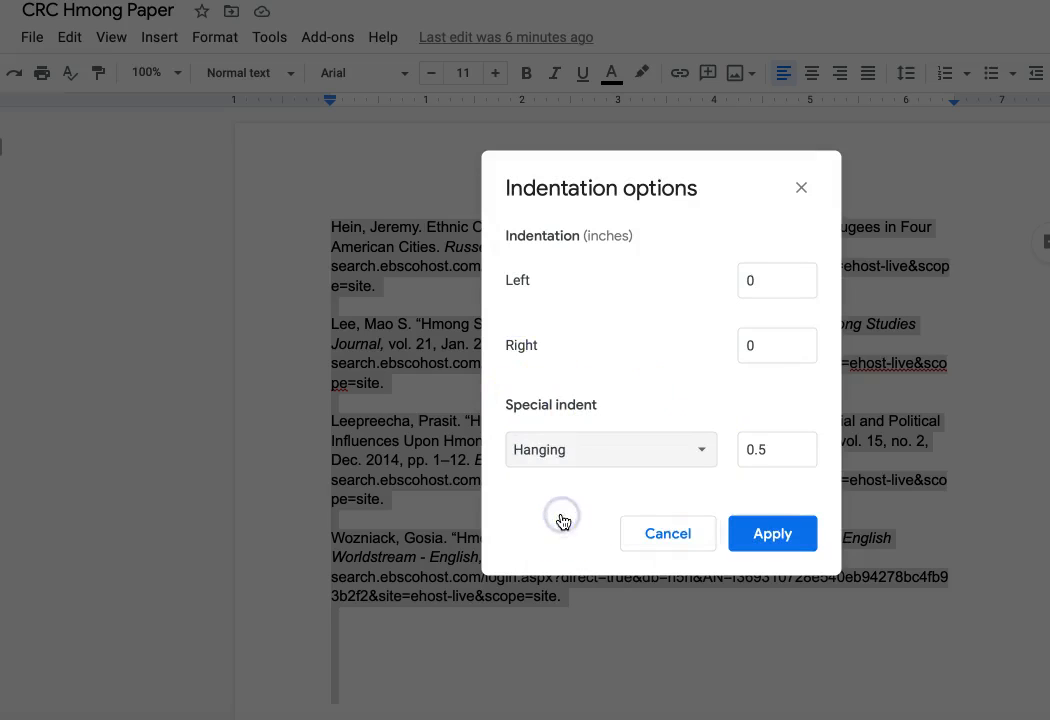
{"action": "left_click", "coordinate": [772, 532]}
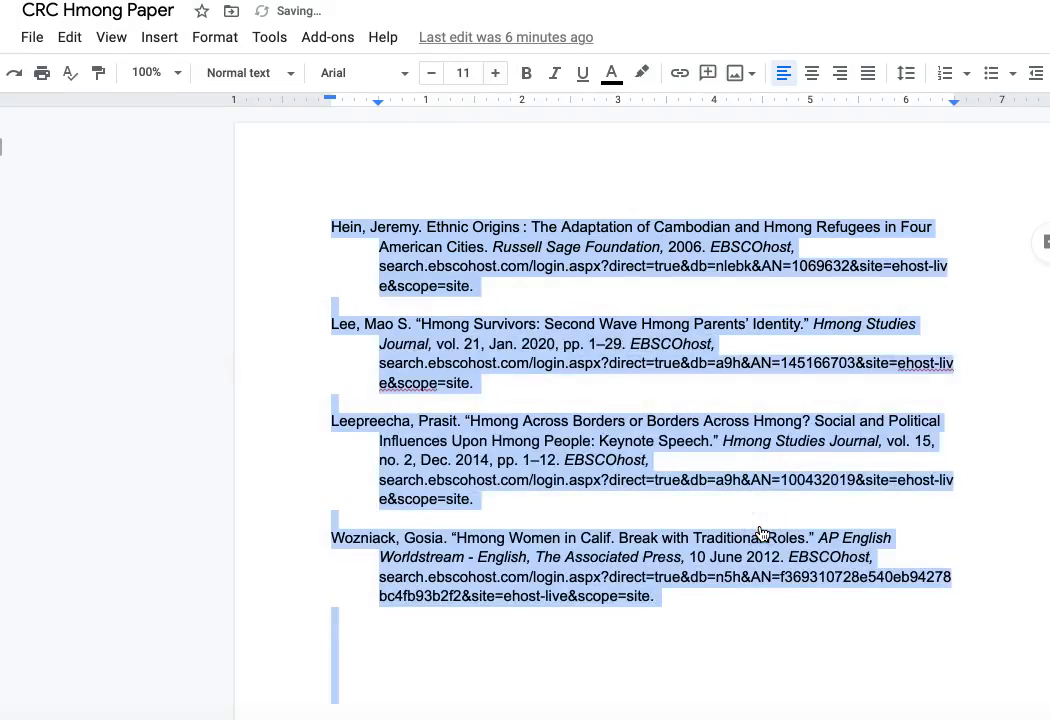